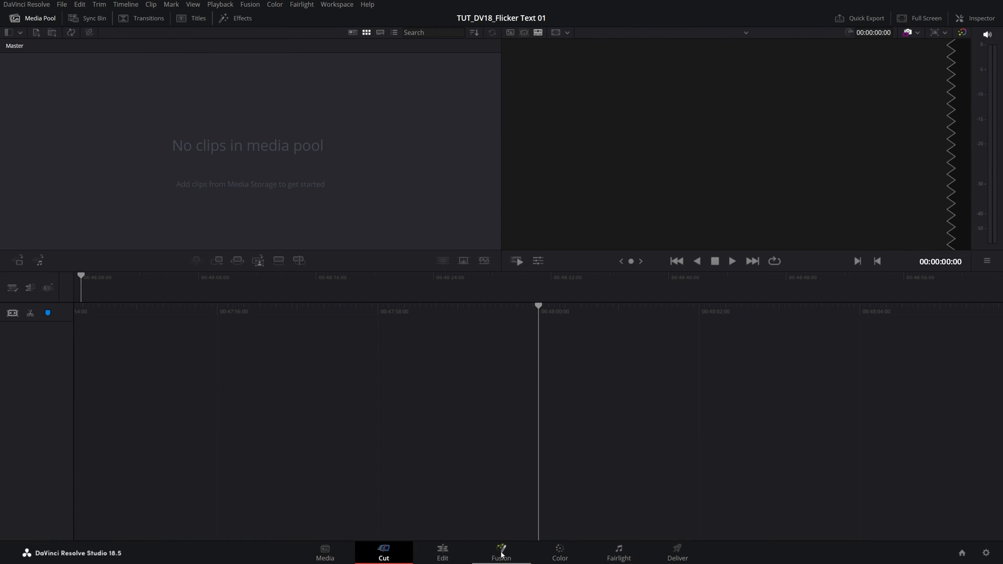
Step: Switch to the Fusion page and add a Text1 node feeding MediaOut1
left_click(501, 552)
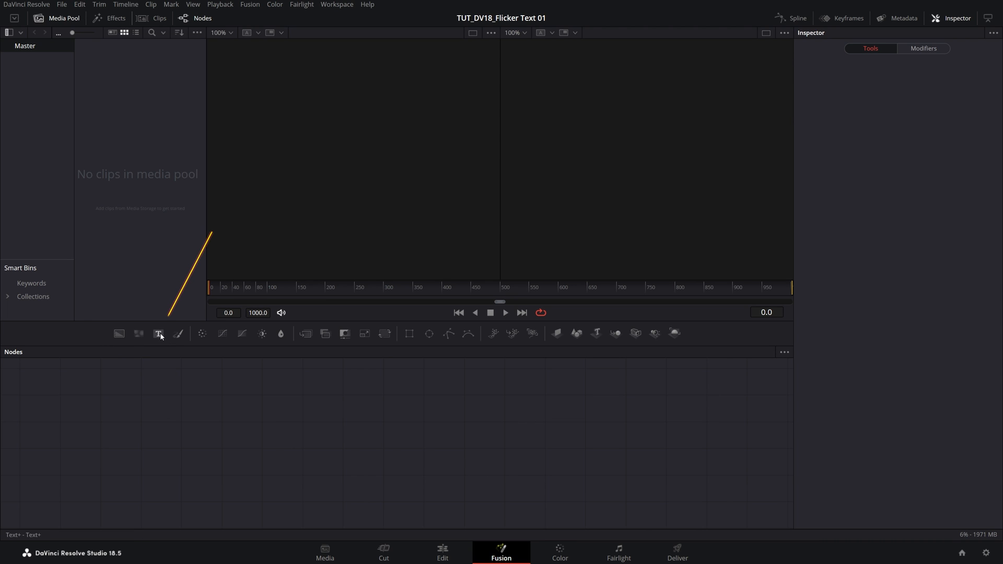
left_click(158, 333)
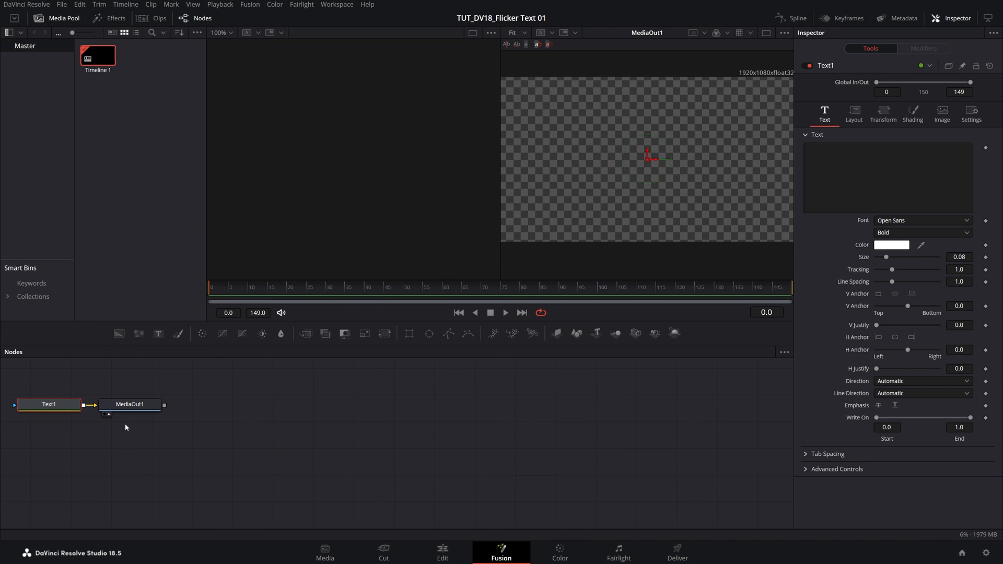
left_click(130, 404)
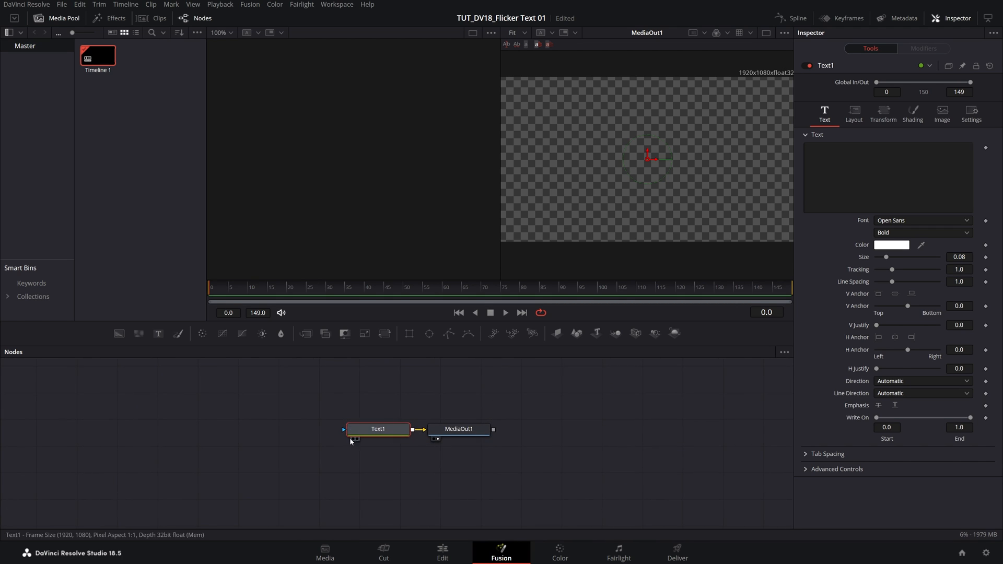
Step: Enter FLICKER as the title text in Poppins Black and enlarge it to size 0.315
left_click(951, 18)
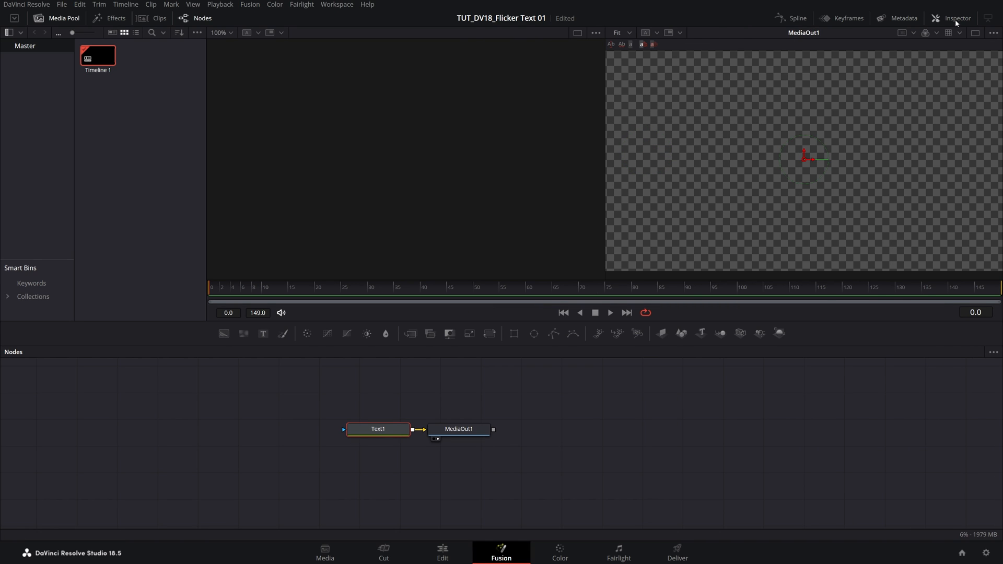
left_click(952, 18)
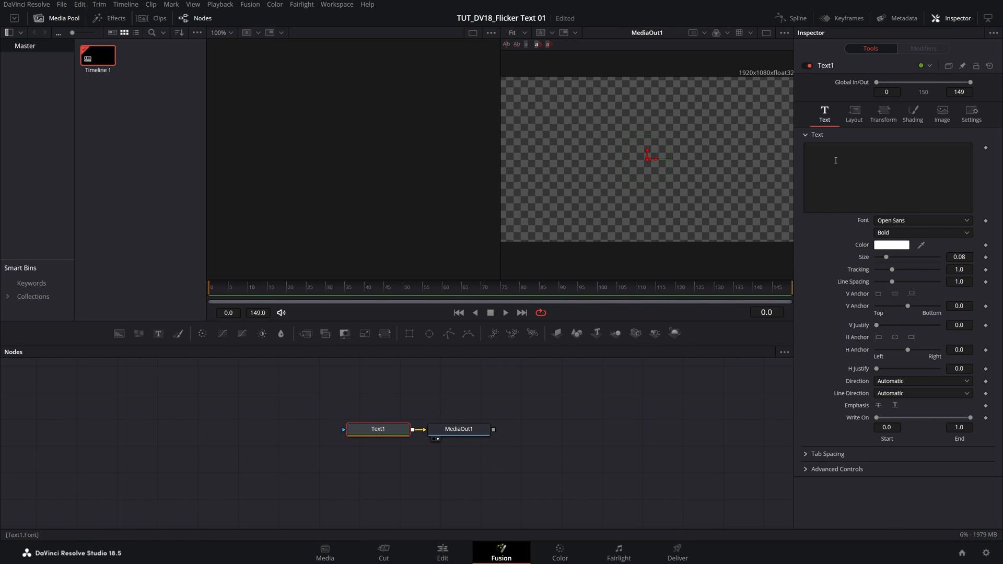
left_click(921, 220)
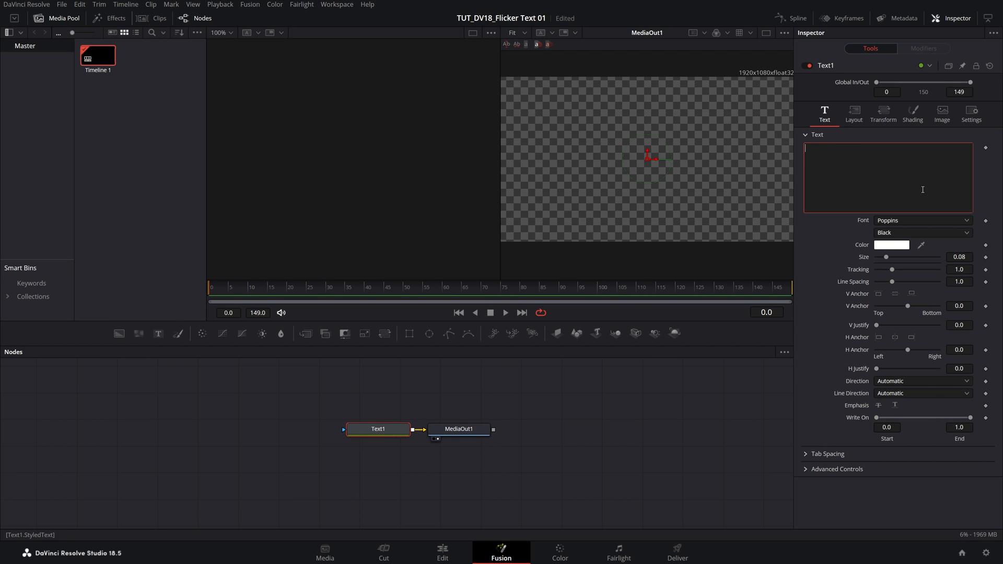
type("FLICKER")
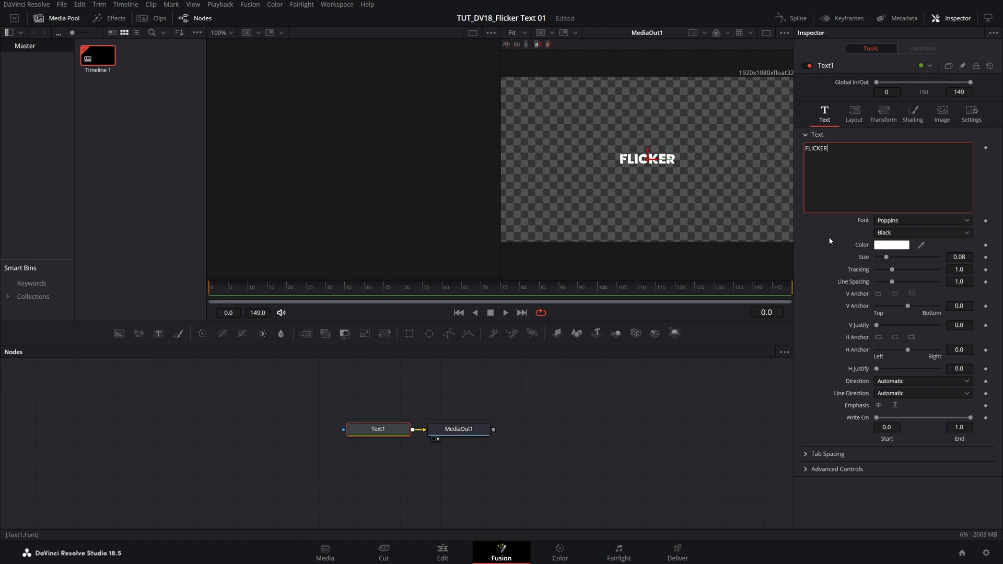
left_click_drag(886, 257, 910, 257)
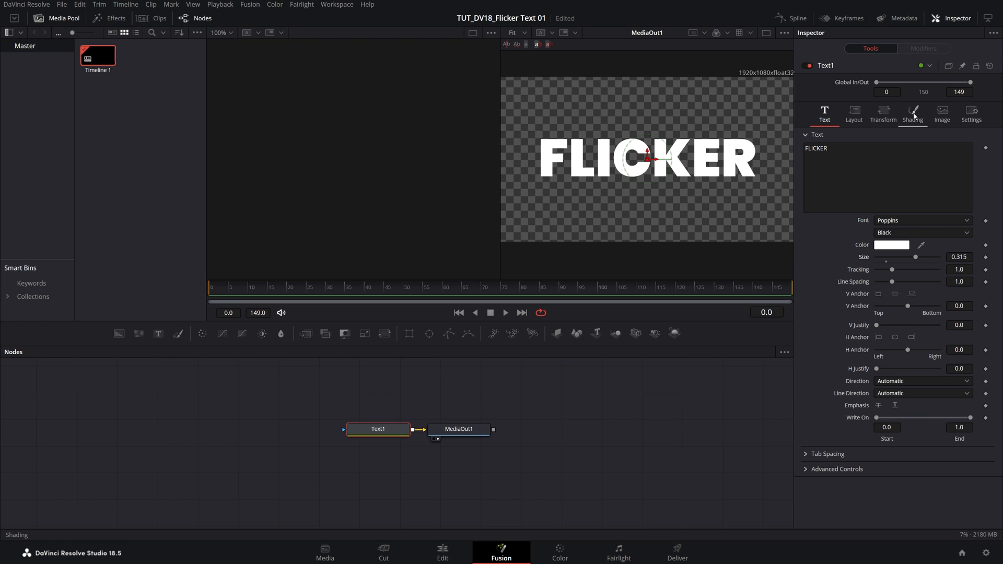
Step: Make shading element 2 a white outline with thickness 0.005
left_click(912, 114)
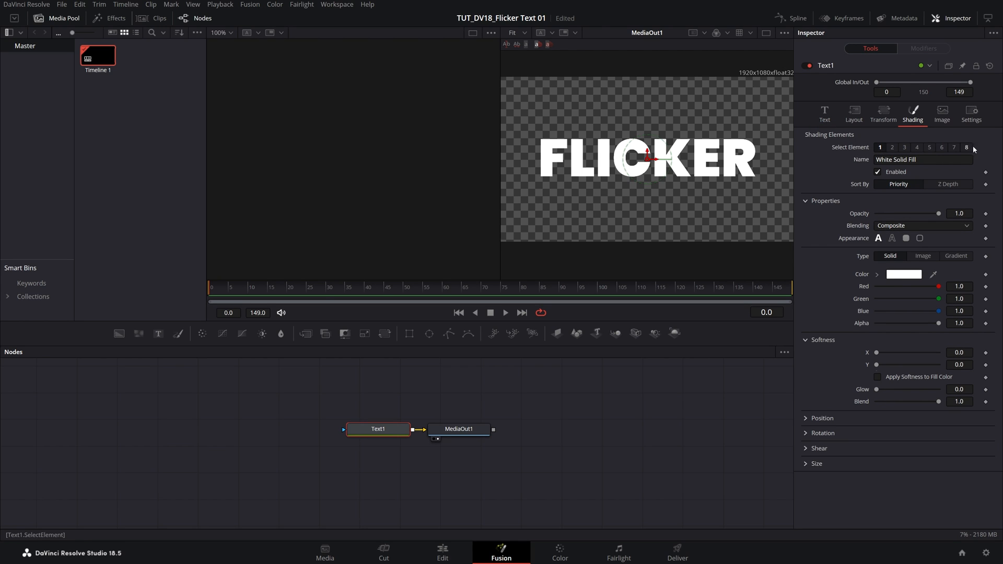
mouse_move(892, 149)
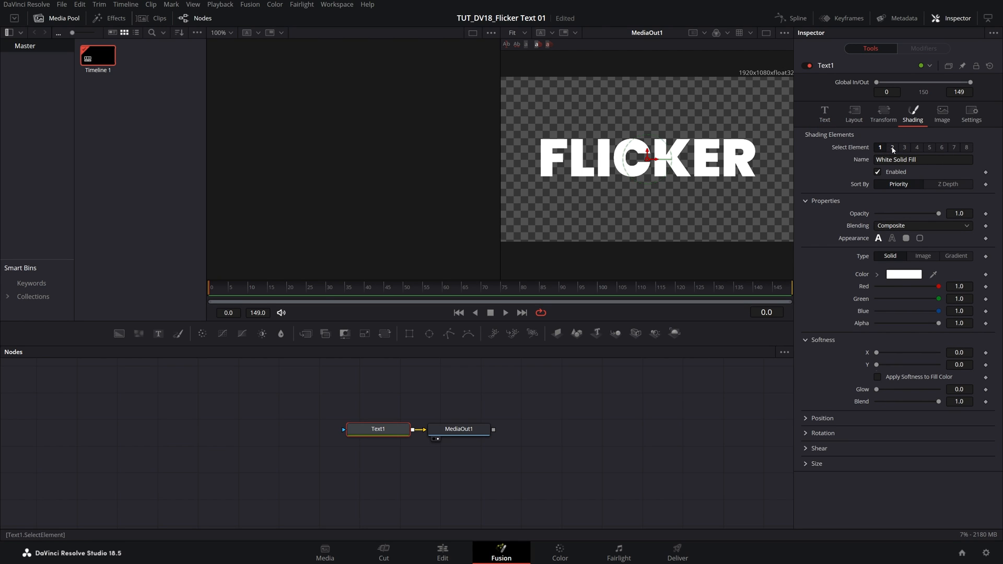
left_click(891, 147)
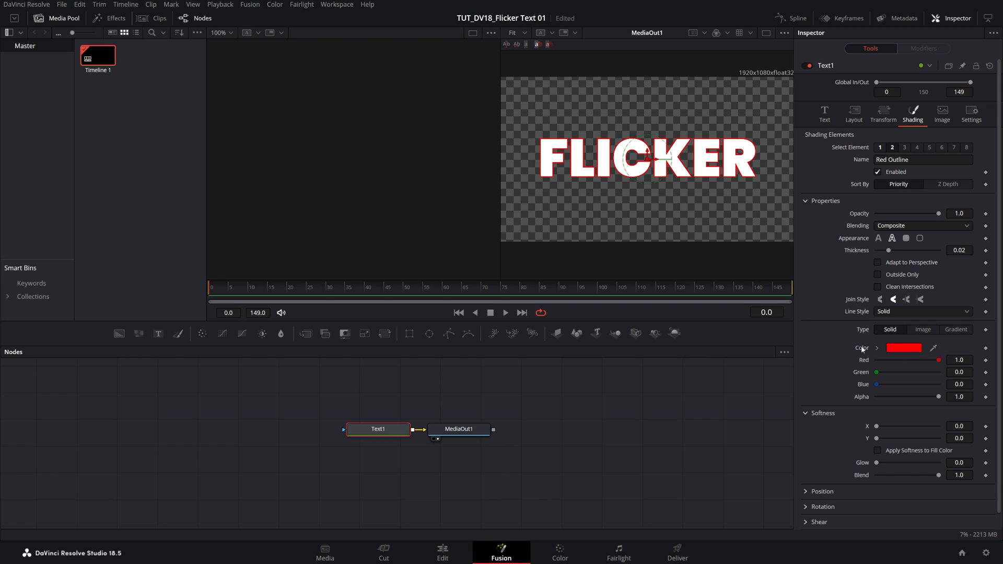
left_click(903, 348)
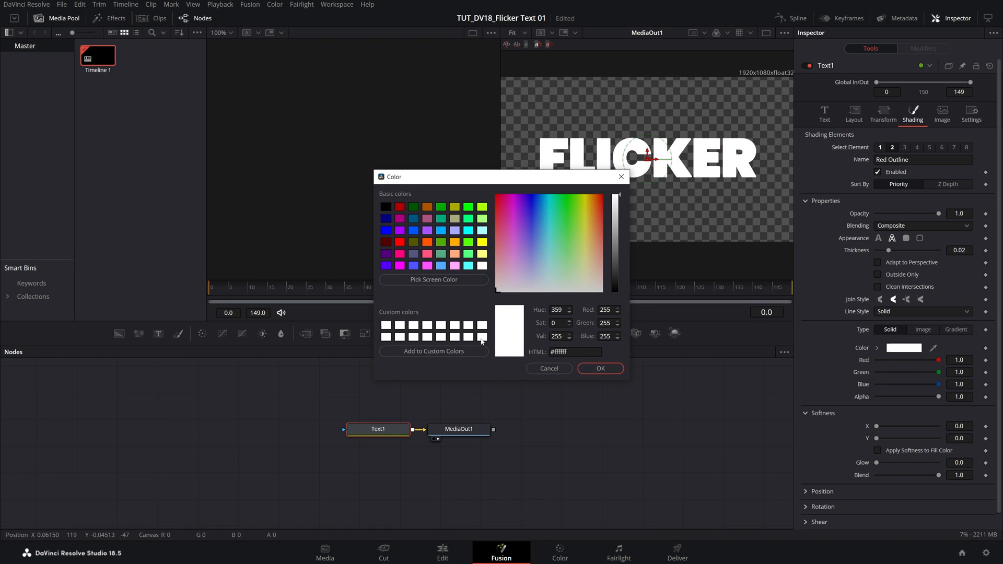
left_click(598, 368)
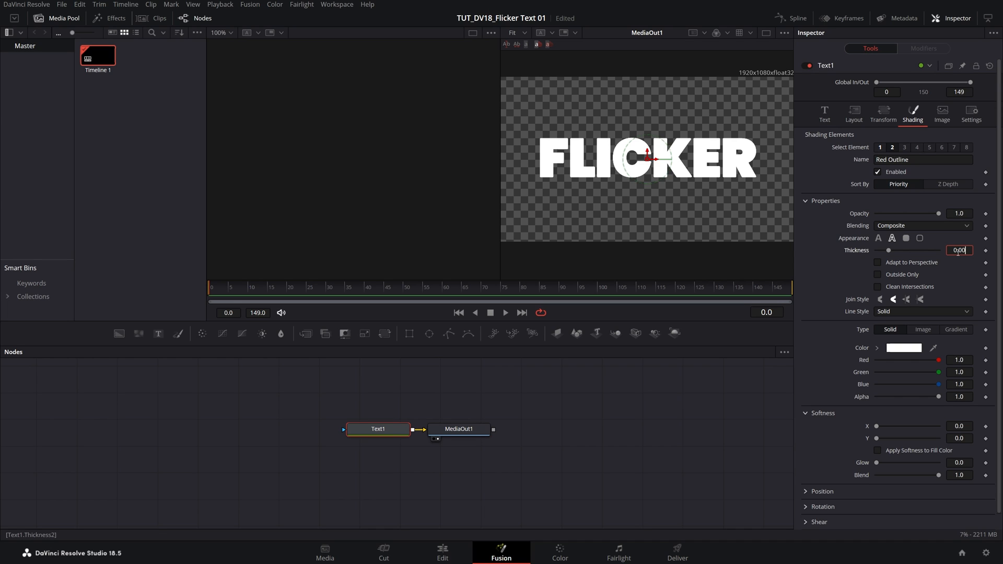
type("0.005")
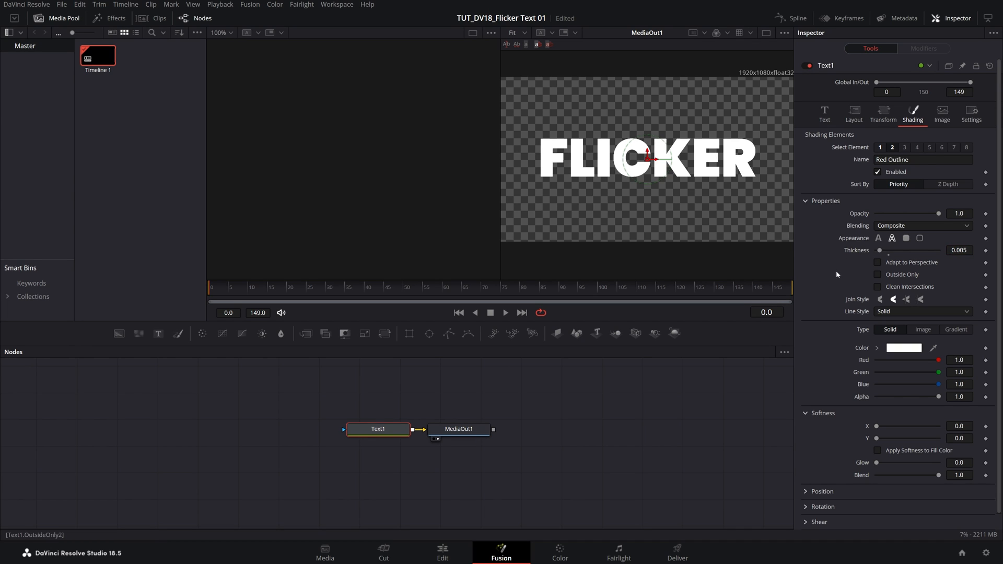
left_click(823, 113)
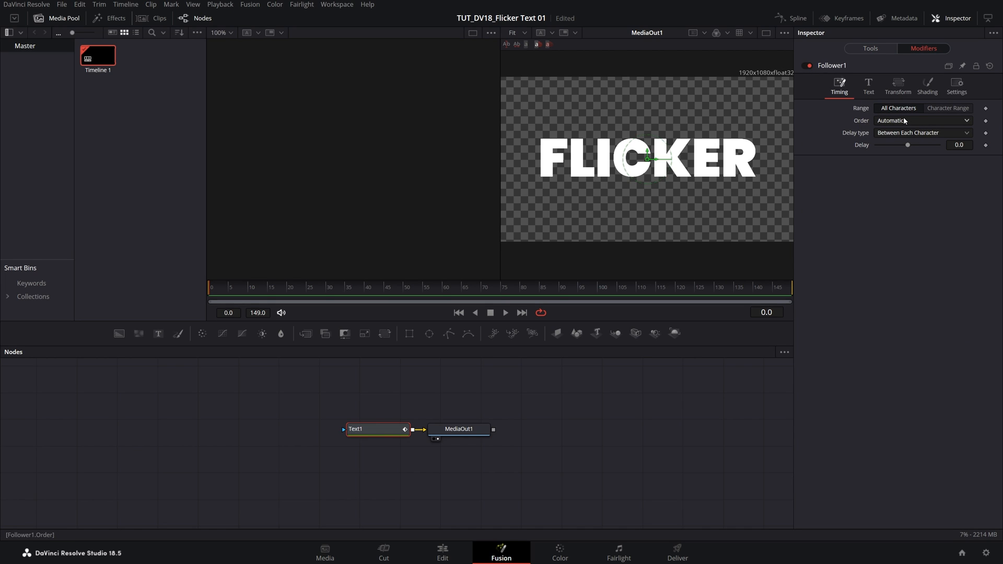
Step: Set the Follower's character order to Random But One by One with delay 4
left_click(921, 120)
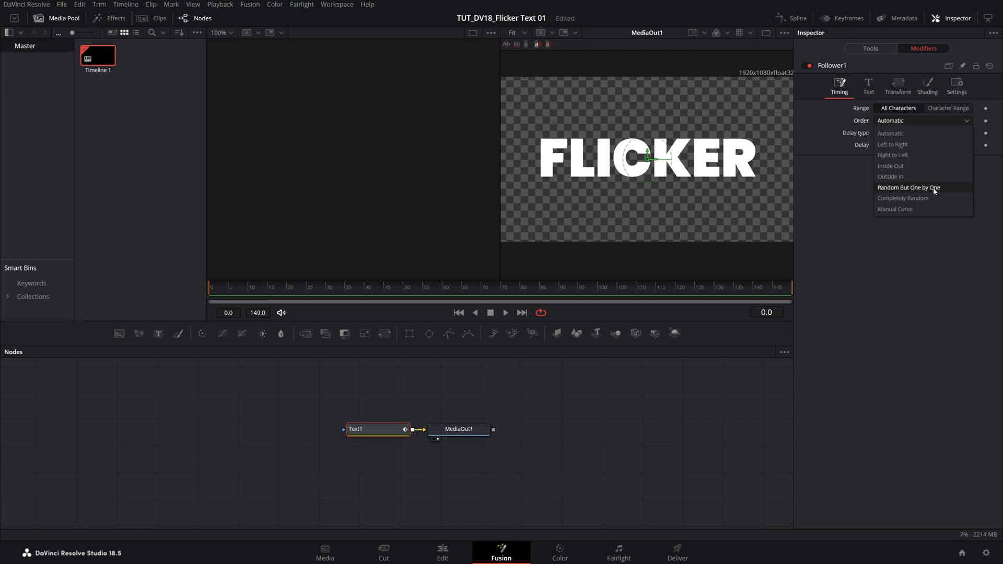
left_click(908, 188)
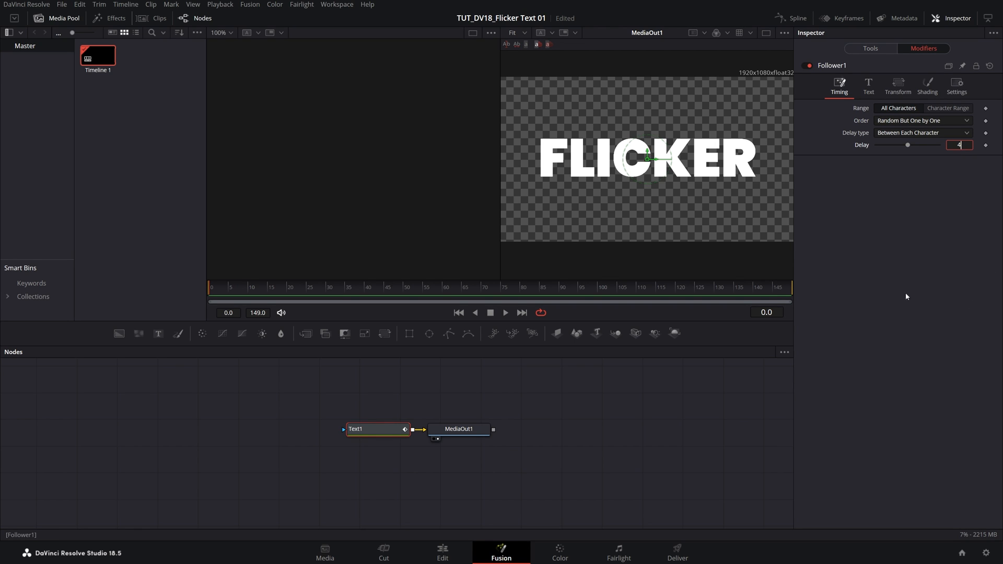
left_click(926, 85)
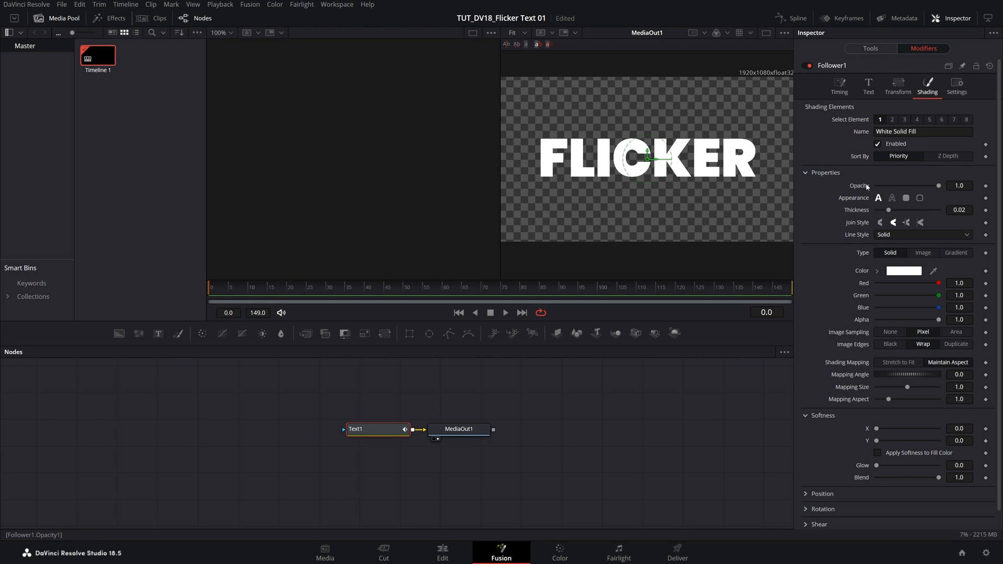
mouse_move(274, 285)
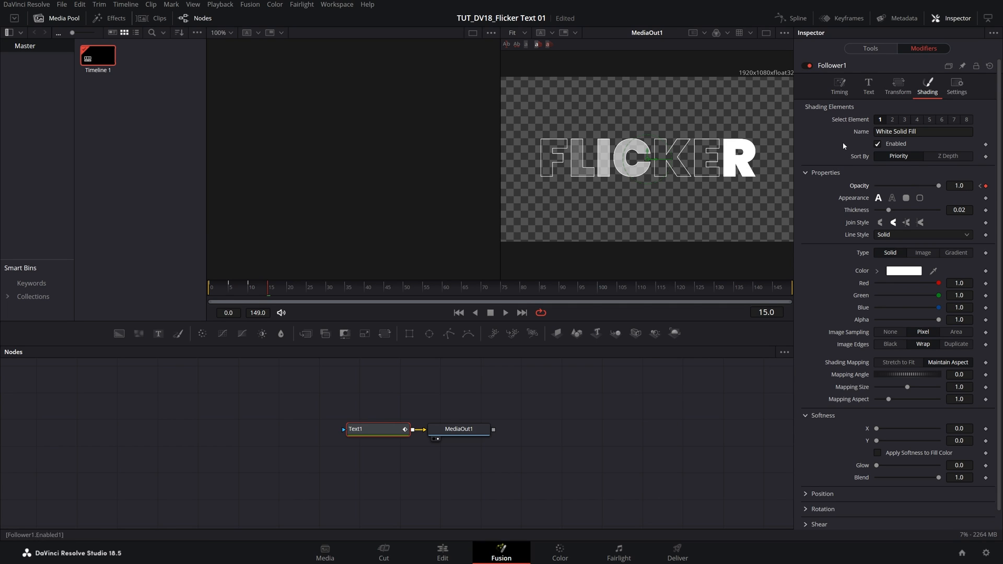
Step: Keyframe the outline element's opacity at the start of the animation
left_click(891, 119)
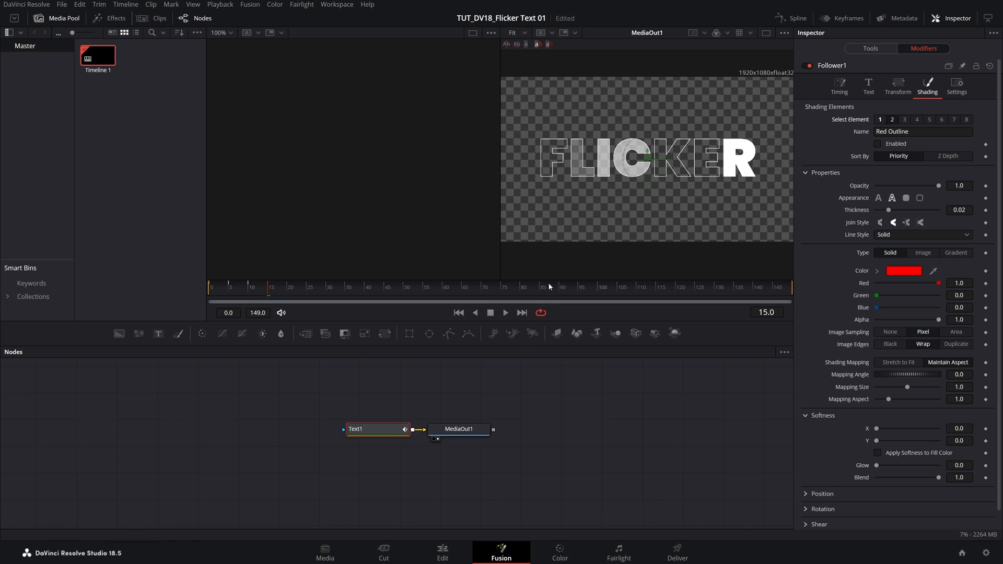
left_click(879, 197)
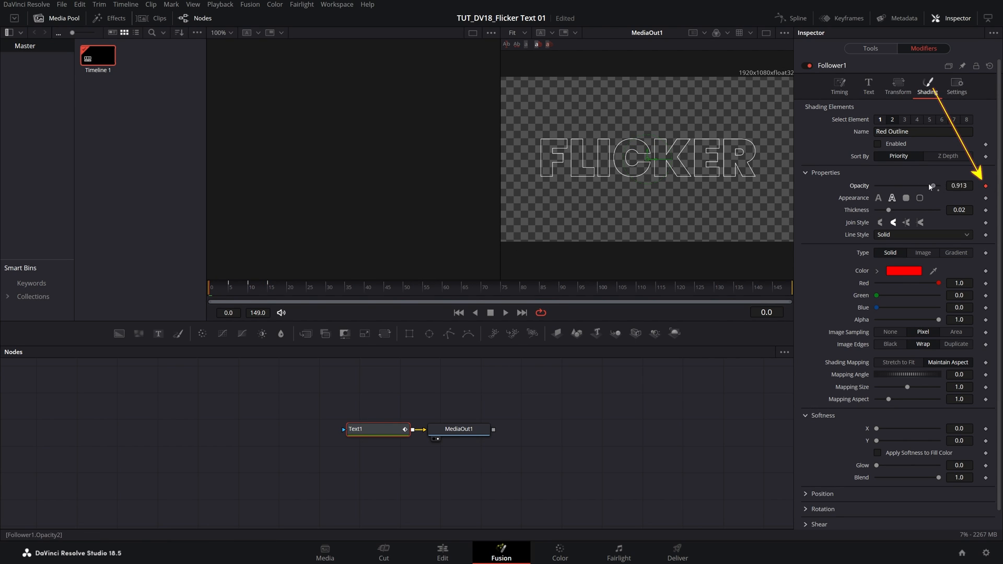
left_click(308, 287)
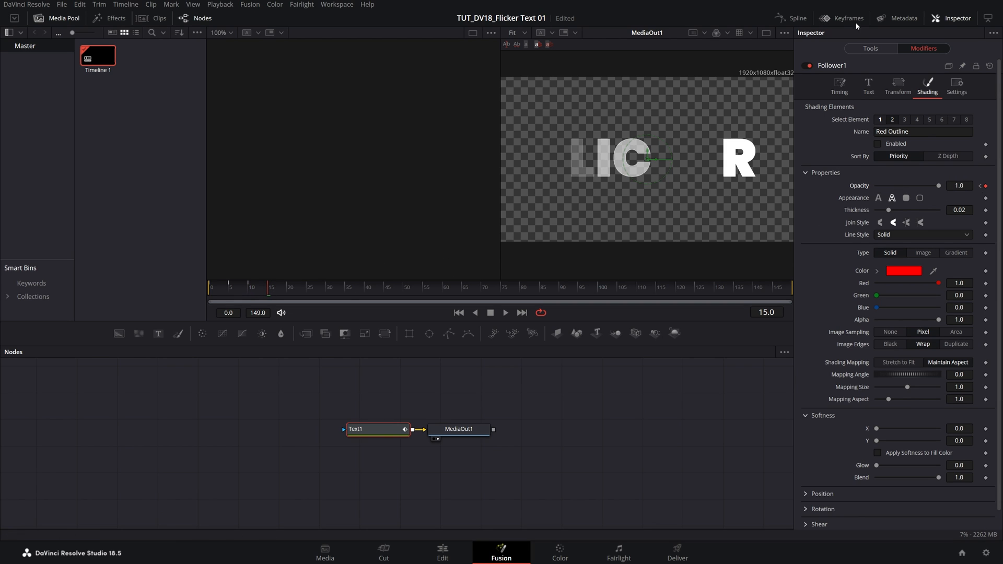
Step: Duplicate and shift the Follower Opacity 1 and Opacity 2 keyframes along the timeline
left_click(841, 18)
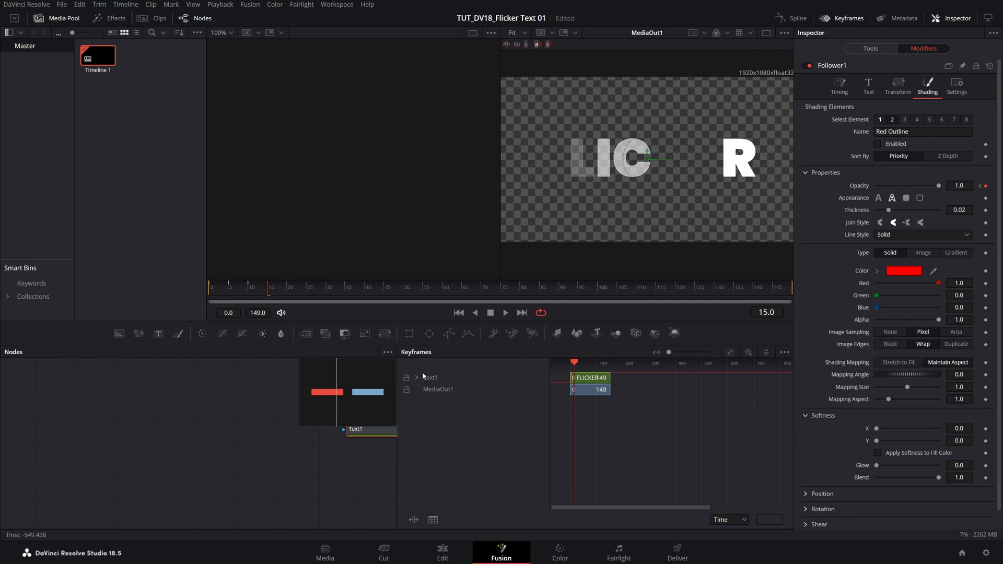
left_click(416, 377)
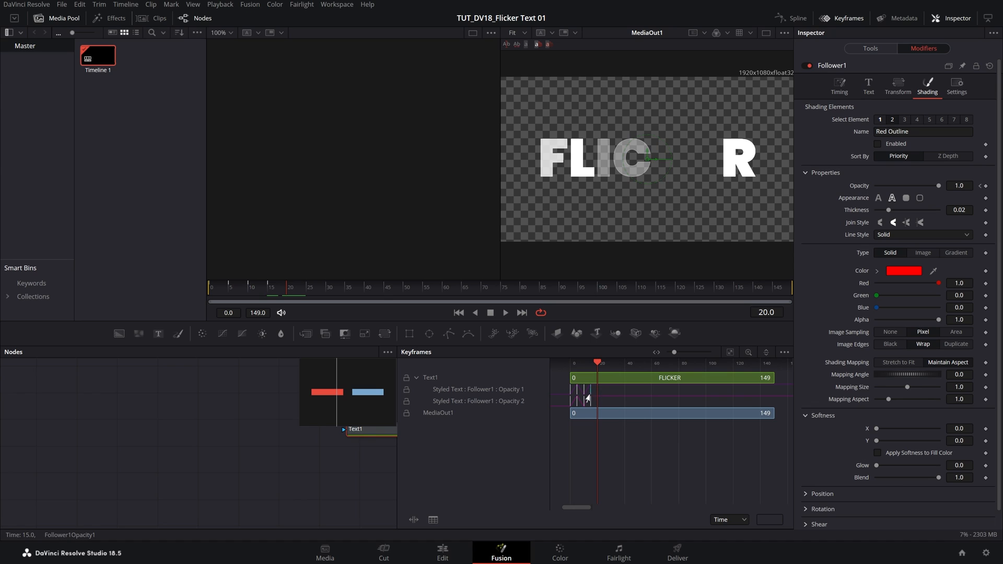
left_click_drag(566, 393, 643, 398)
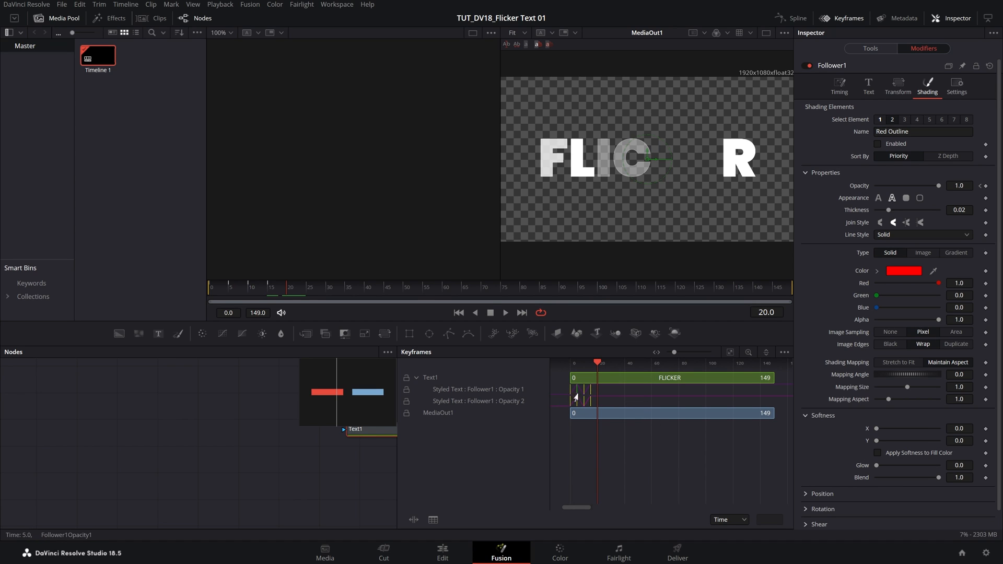
key("ctrl")
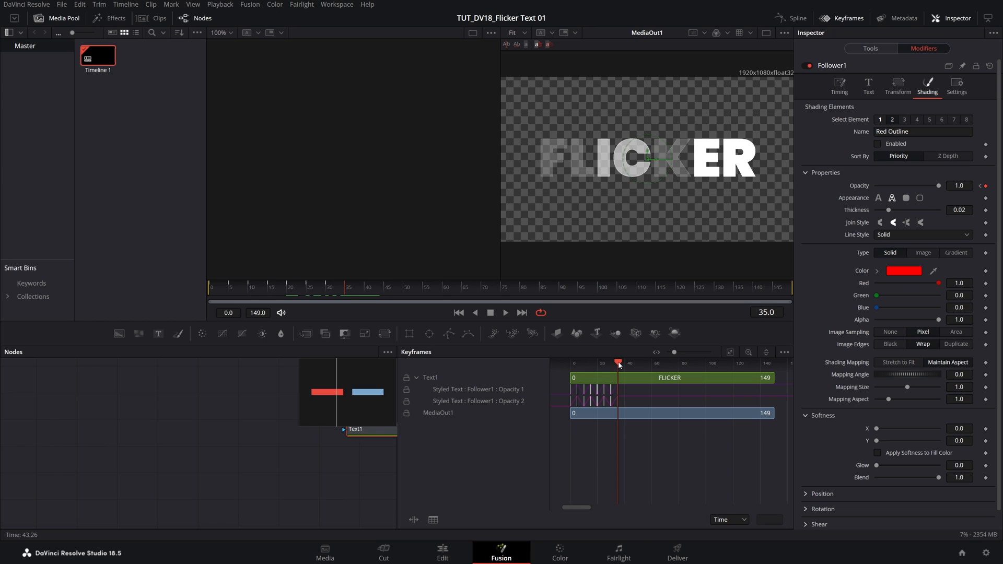
mouse_move(689, 250)
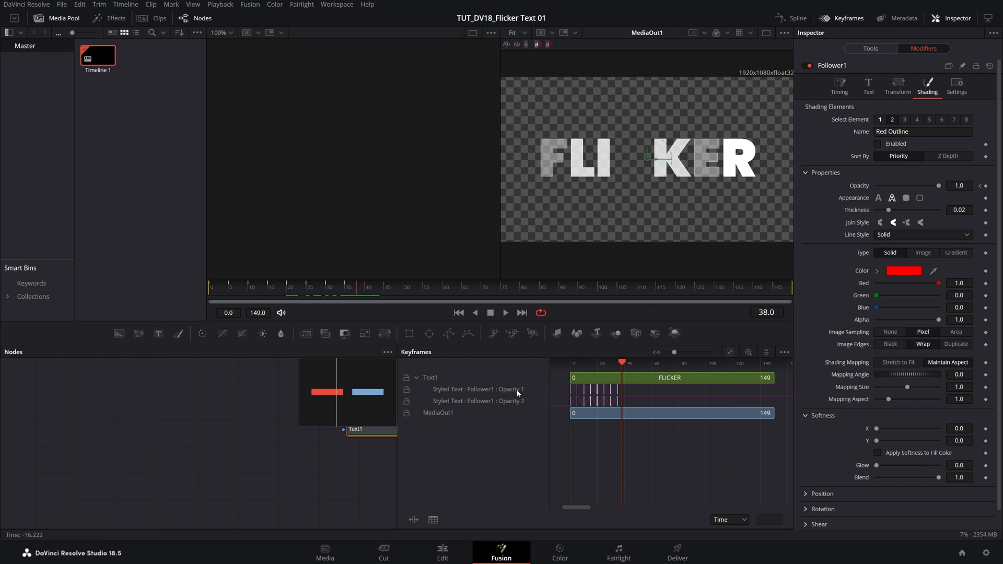
left_click(477, 388)
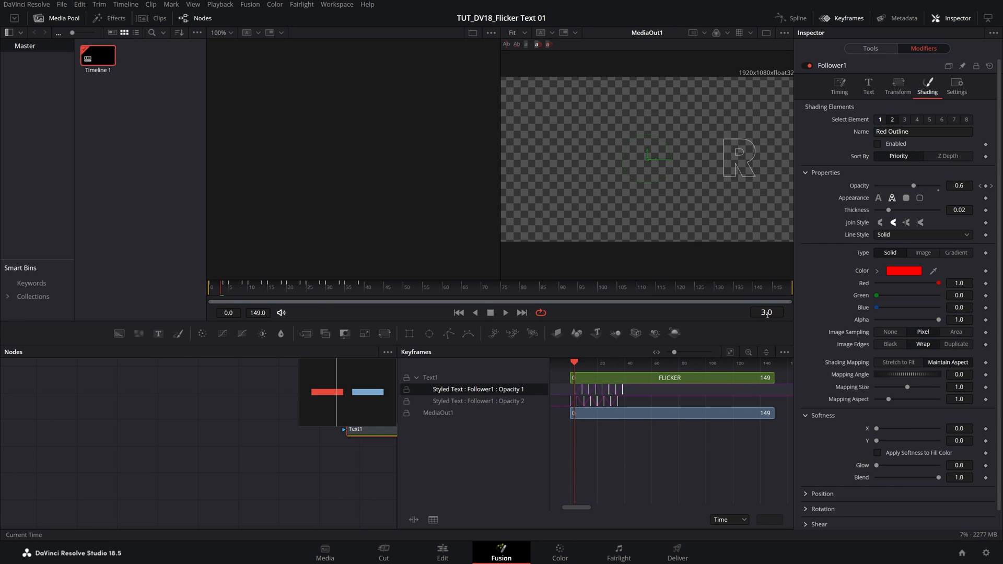
left_click(272, 286)
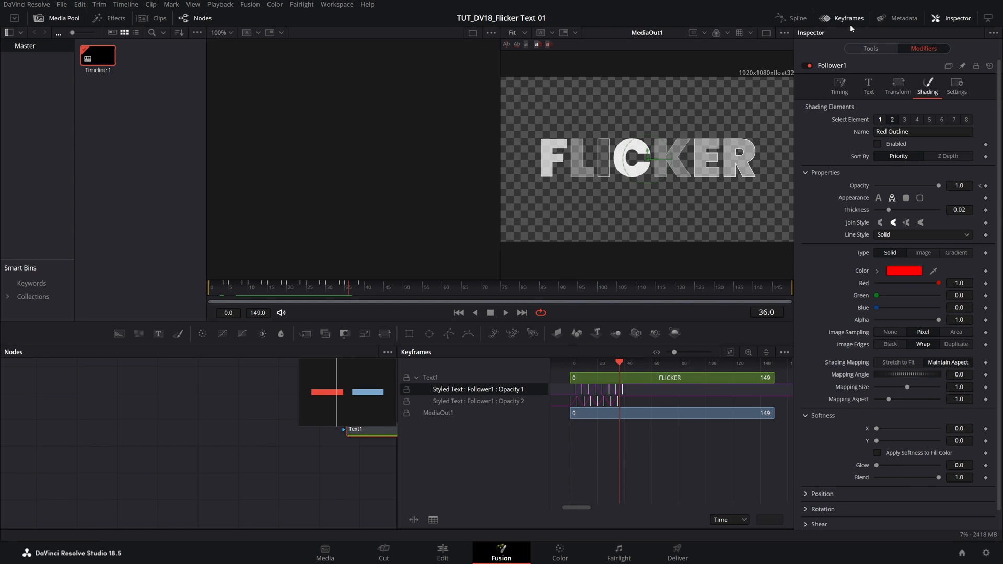
Step: Set all Follower opacity curve points to Step In interpolation in the Spline editor
left_click(845, 18)
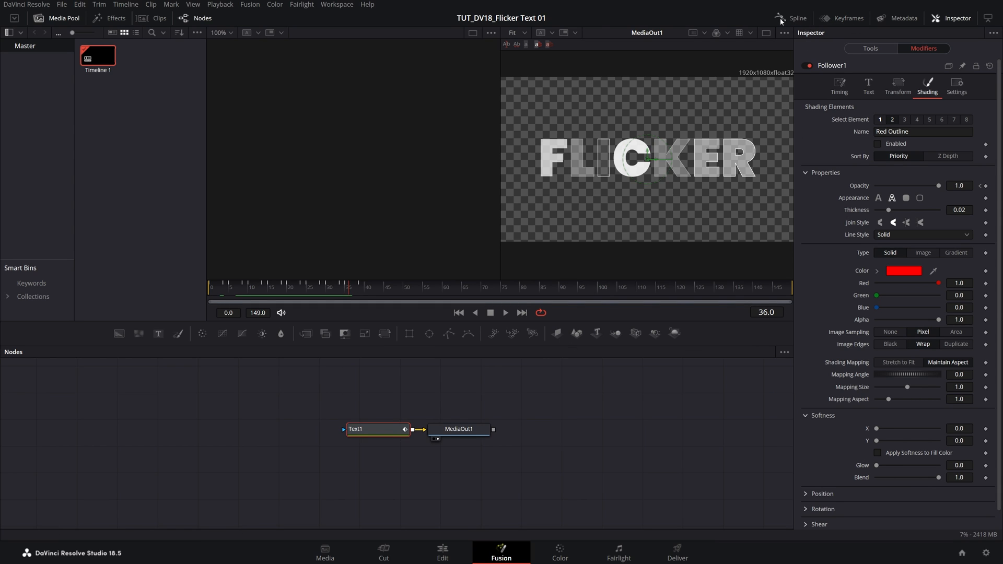
left_click(796, 18)
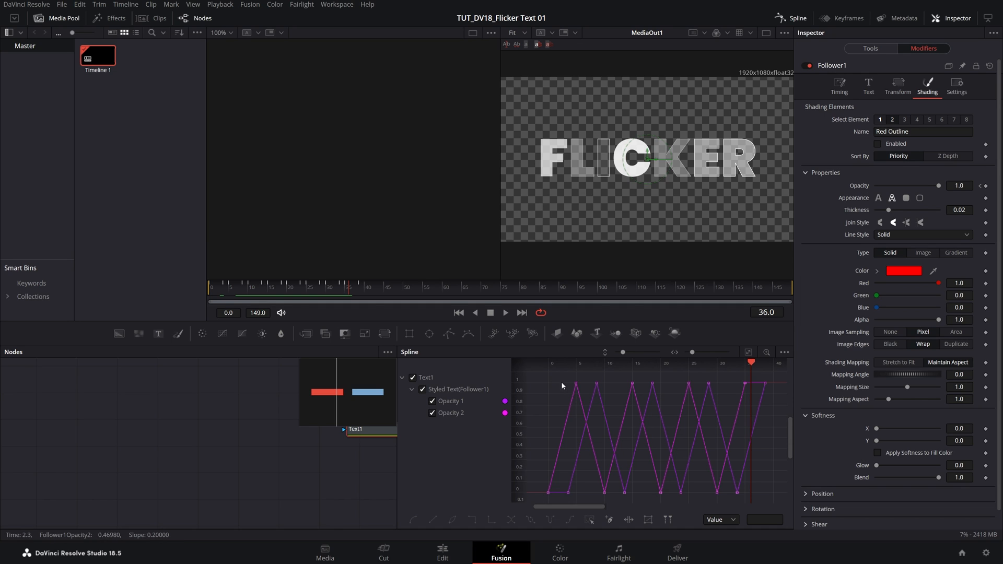
key("ctrl+a")
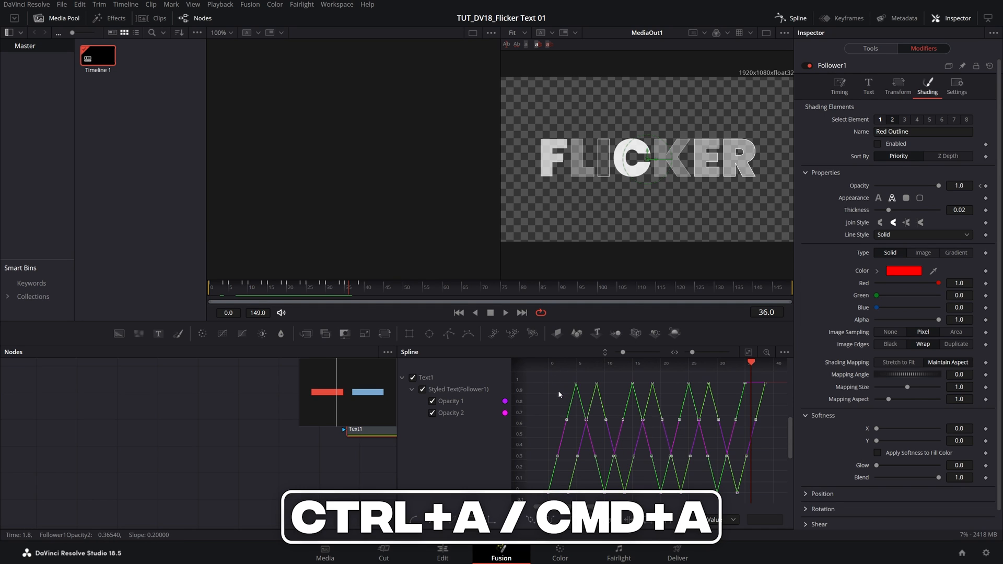
key("ctrl+a")
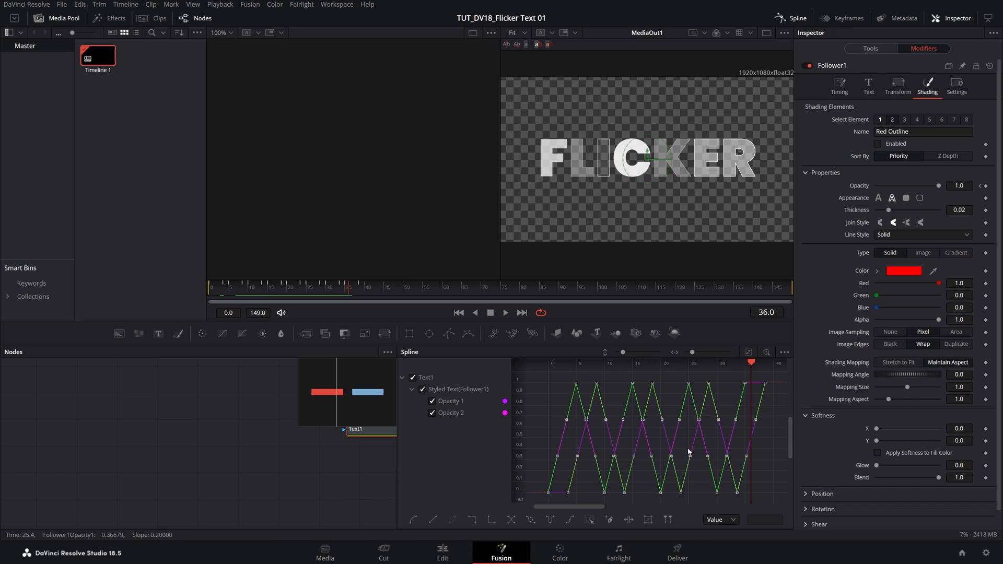
mouse_move(488, 520)
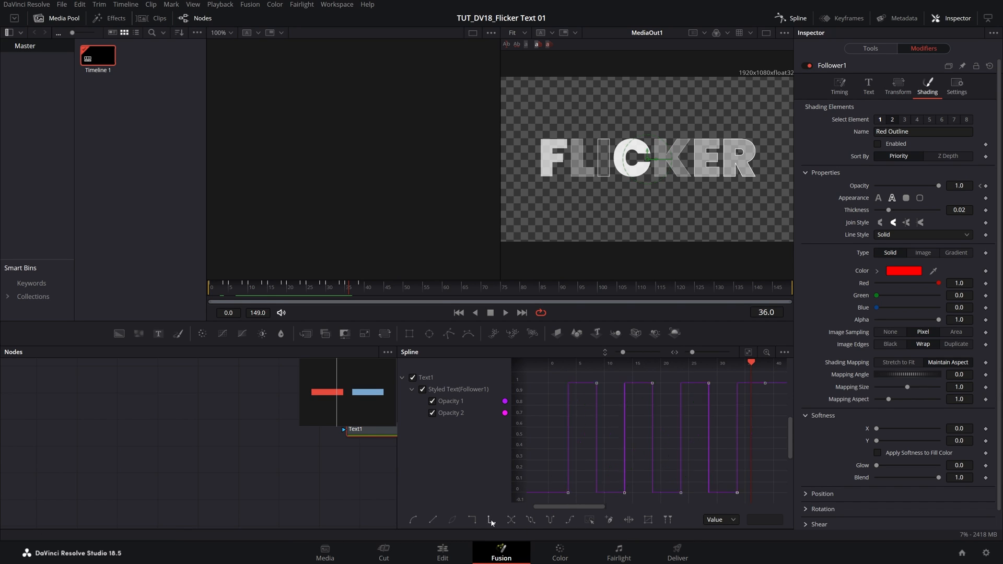
left_click(261, 287)
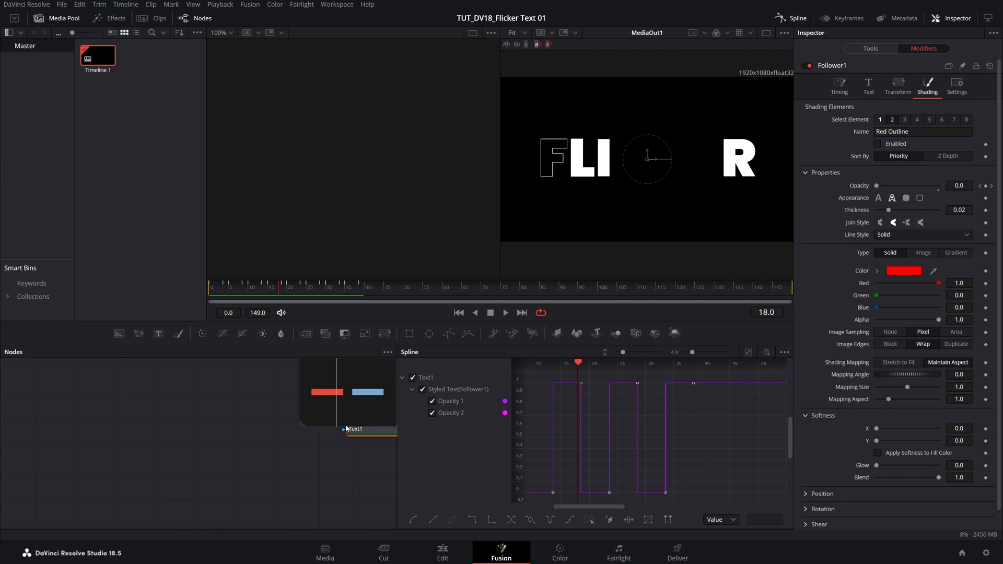
mouse_move(796, 26)
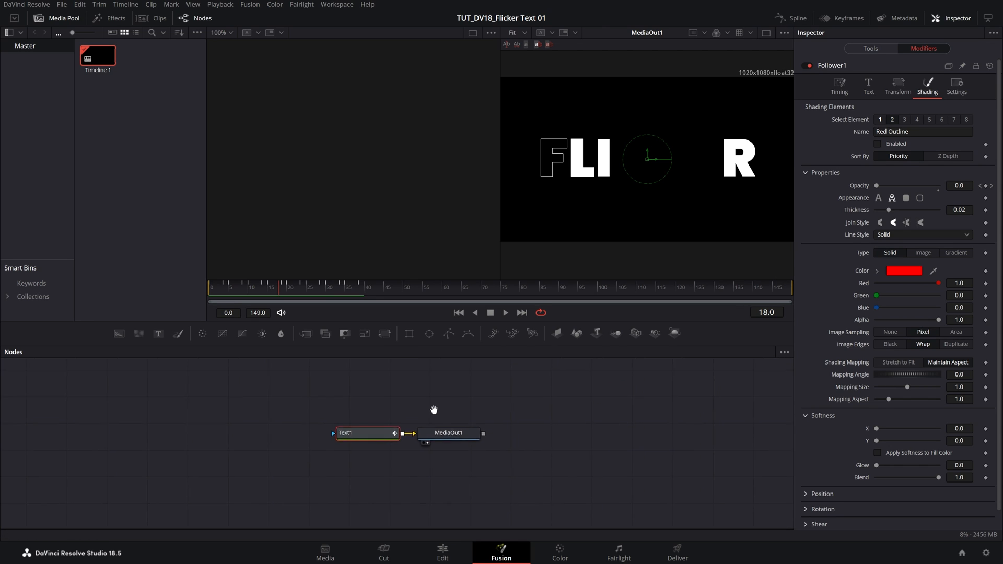
Step: Add a Glow node from tool search between Text and the media output
key("ctrl+space")
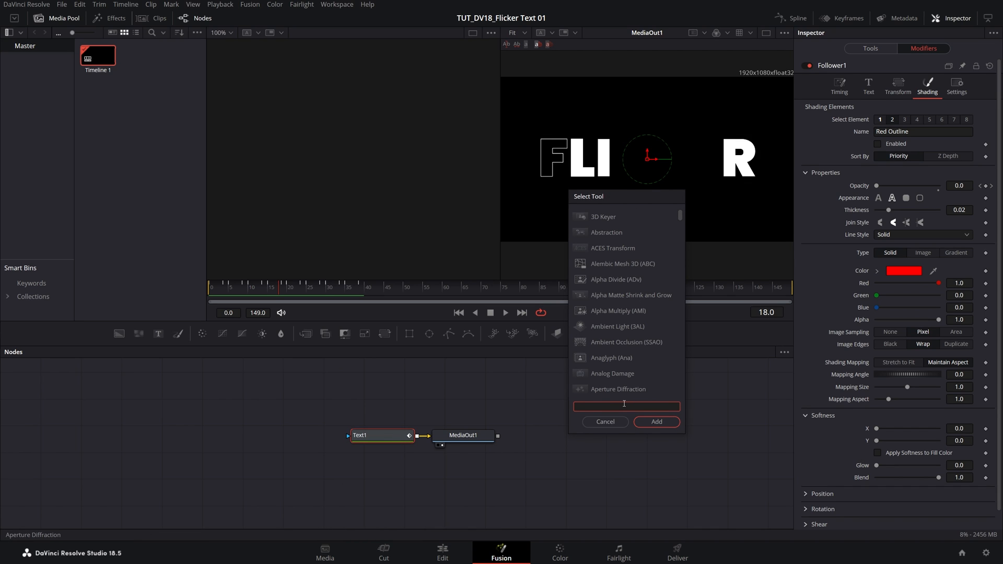
type("GLOW")
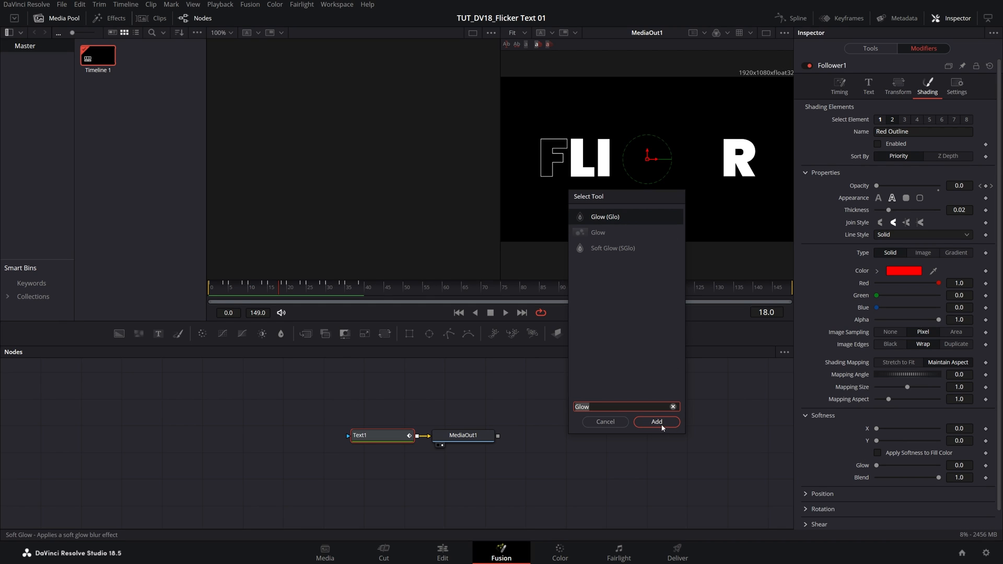
left_click(655, 421)
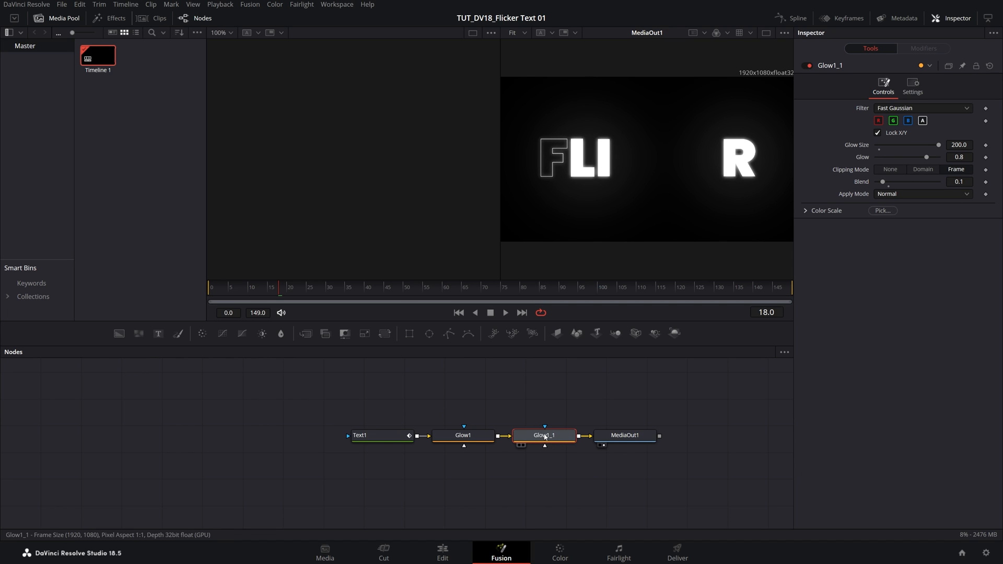
Step: Paste a third Glow node in series, with glow size 1000
key("ctrl+v")
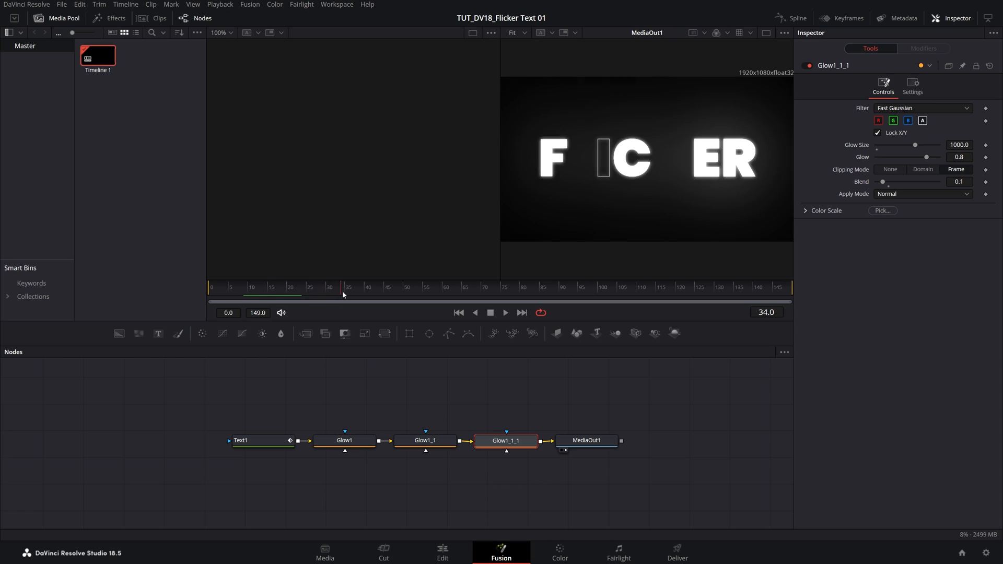
left_click(435, 286)
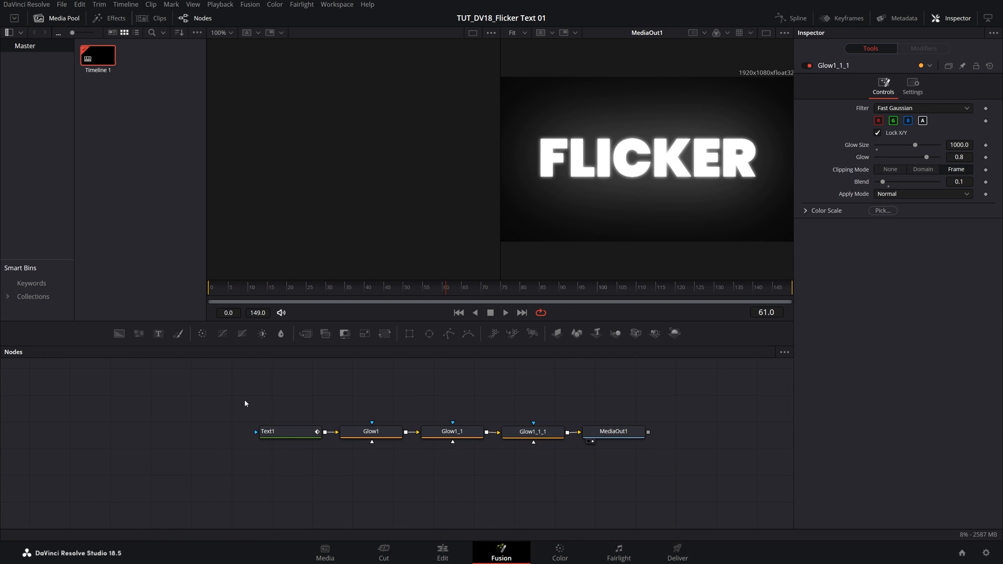
mouse_move(119, 333)
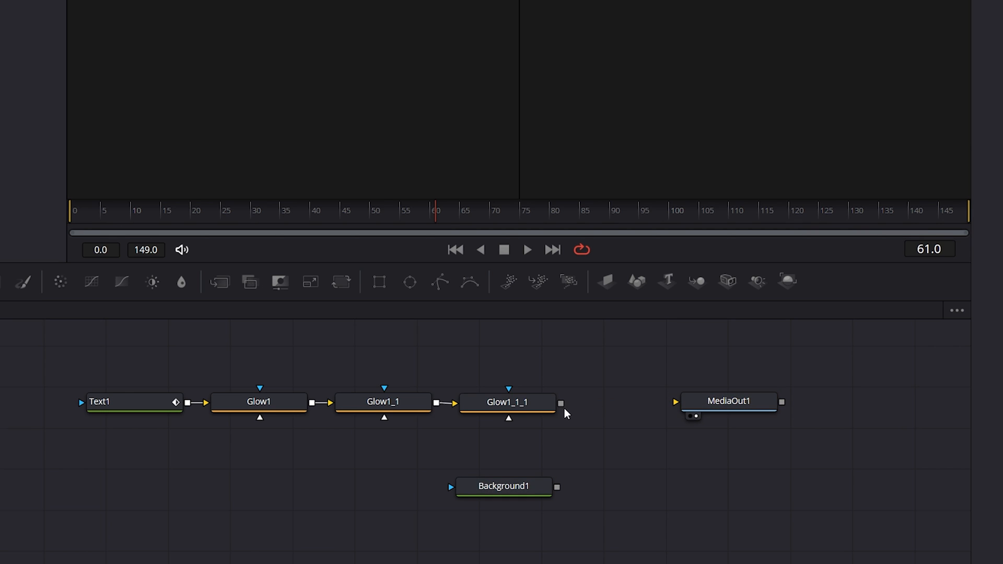
Step: Connect the final Glow into Merge1's foreground over Background1
left_click(507, 402)
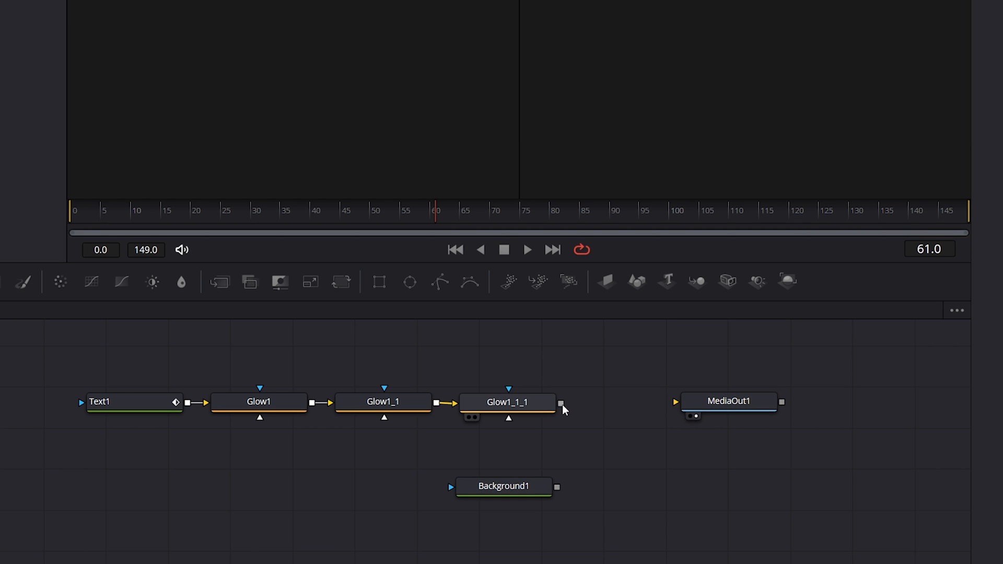
left_click_drag(561, 406, 554, 487)
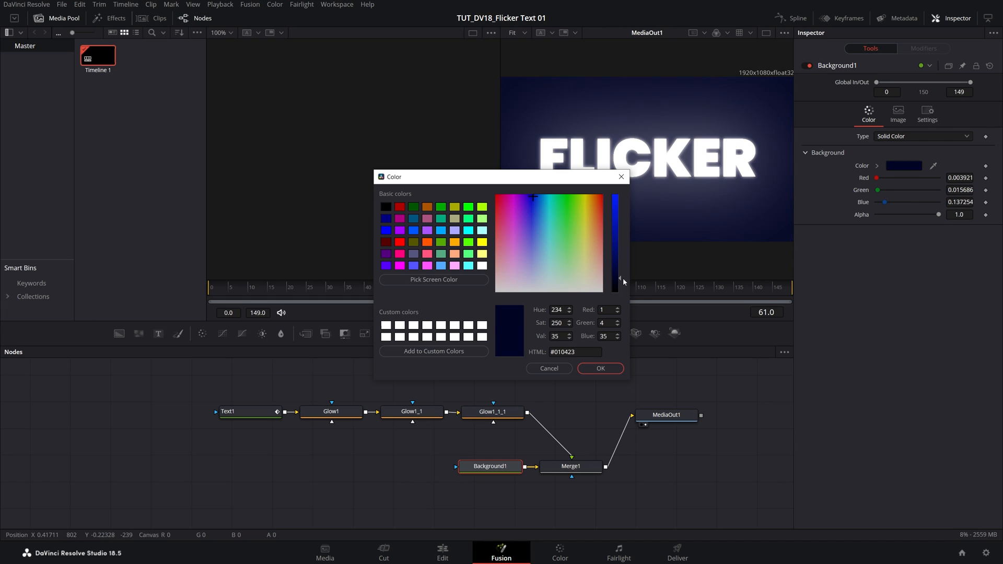
Step: Apply the #010423 navy colour to Background1 and play back the flicker animation
left_click(599, 367)
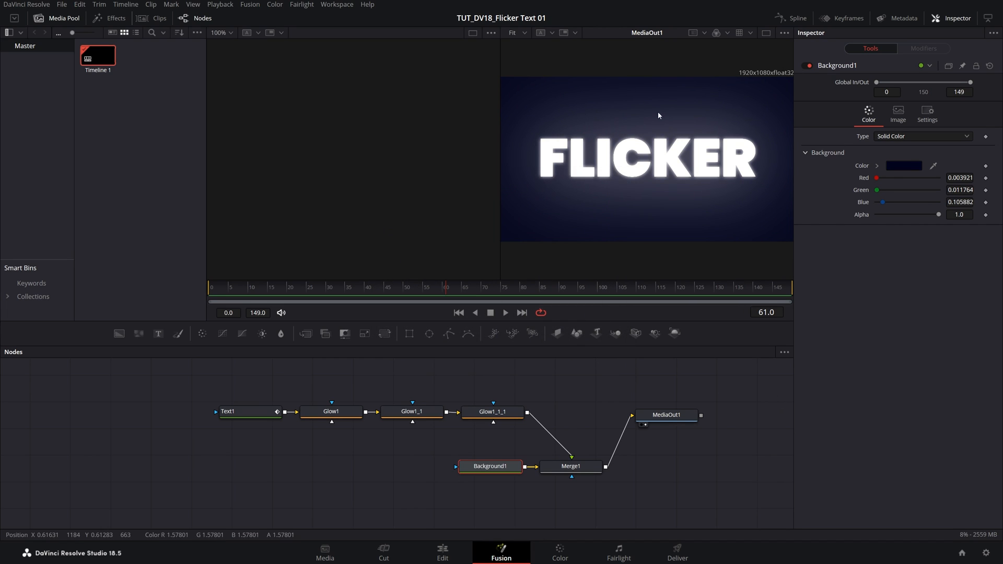
mouse_move(261, 291)
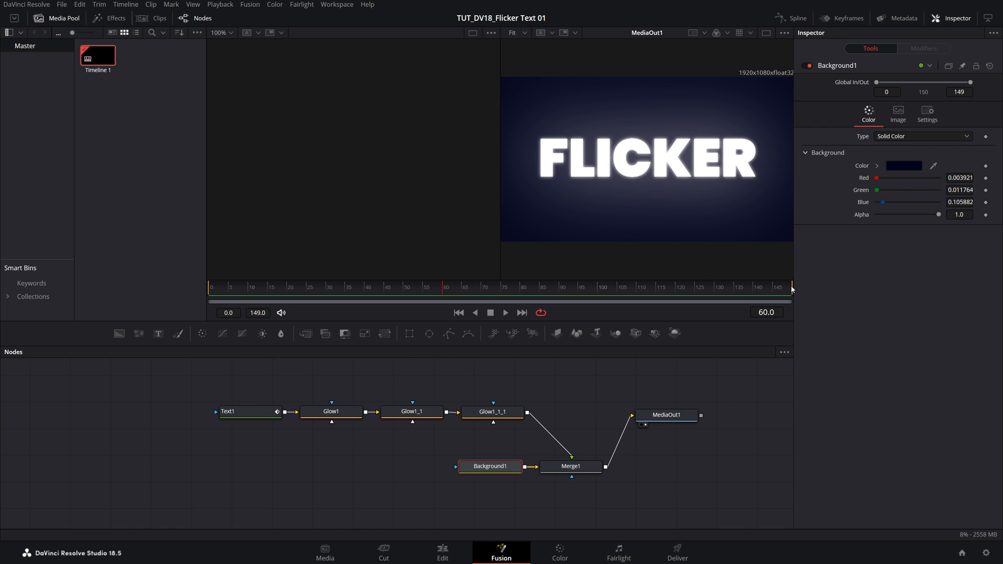
left_click(504, 313)
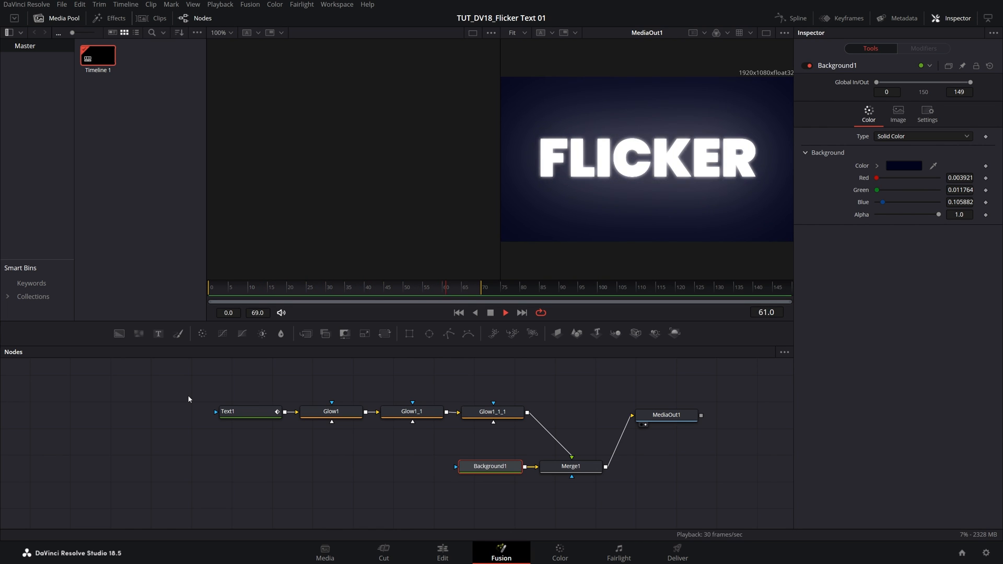